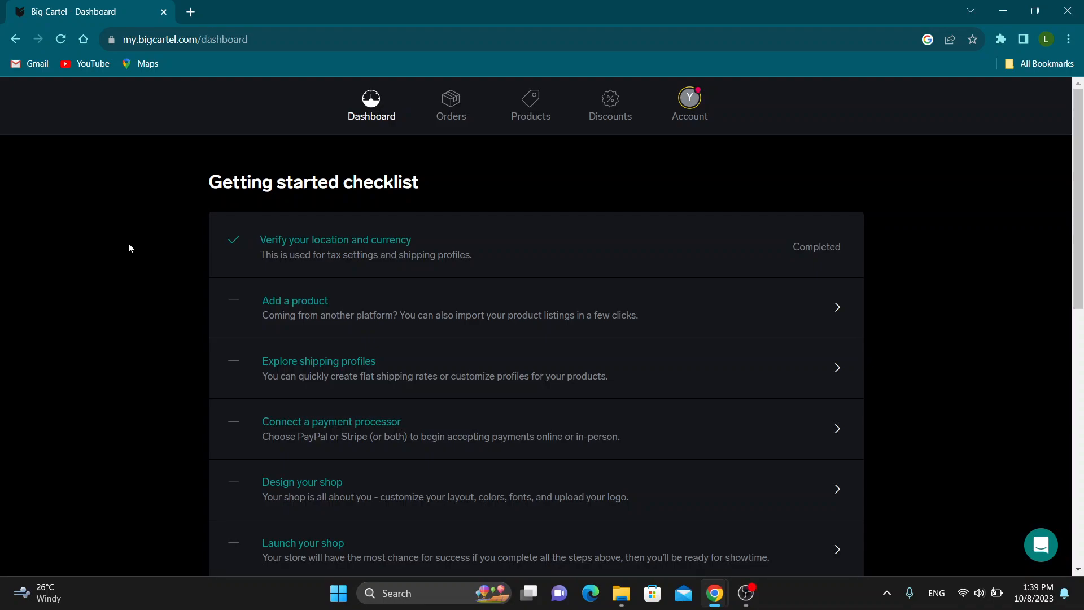
pyautogui.moveTo(166, 240)
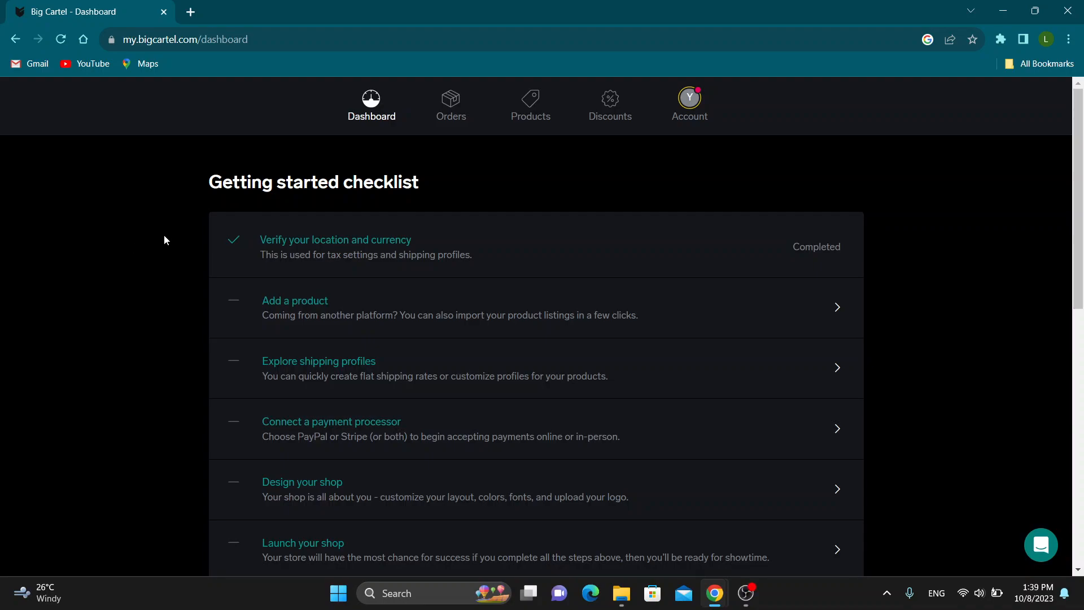
pyautogui.moveTo(160, 308)
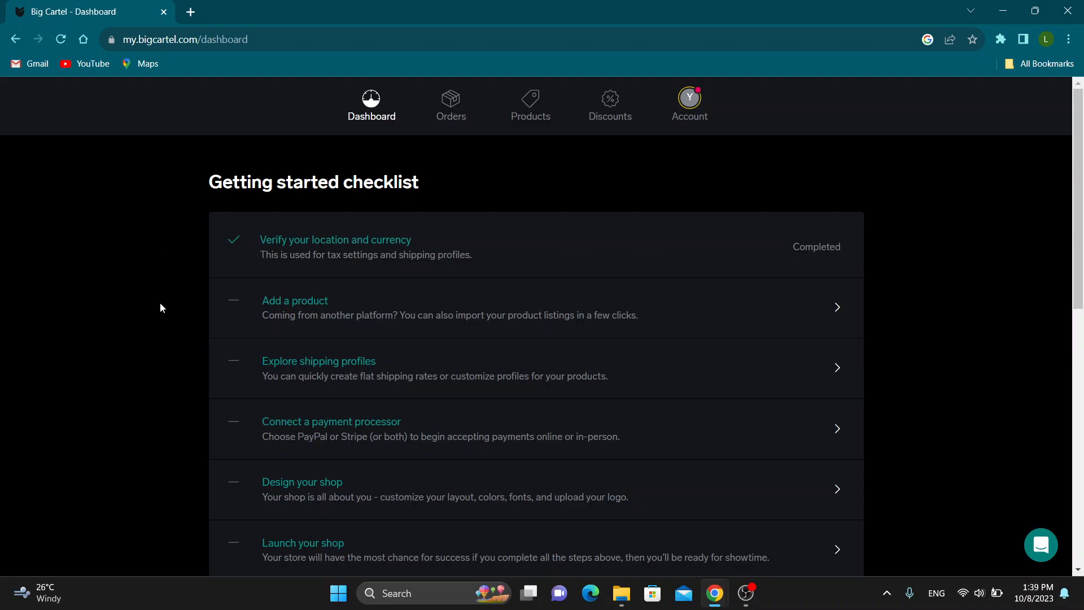
# Open the shop's Account page and scroll down to the payment options section
pyautogui.scroll(-3)
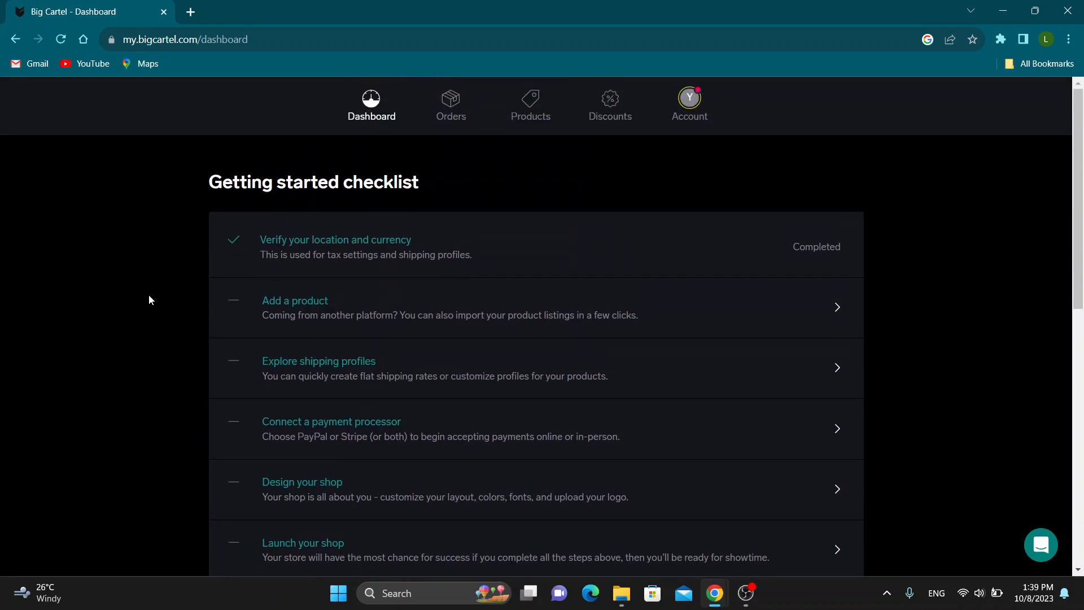
pyautogui.moveTo(333, 280)
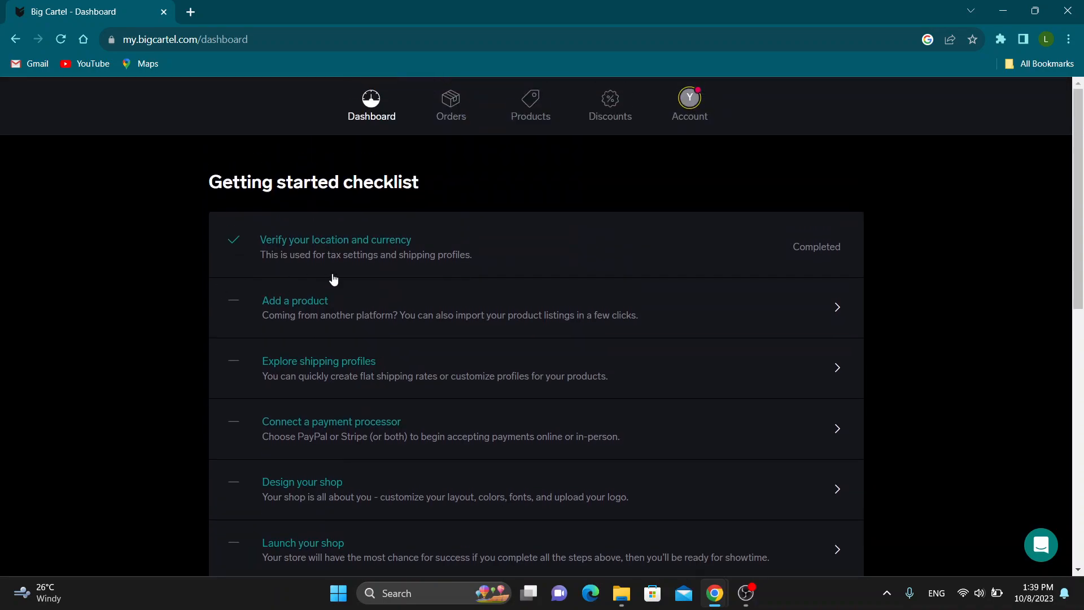
pyautogui.moveTo(448, 284)
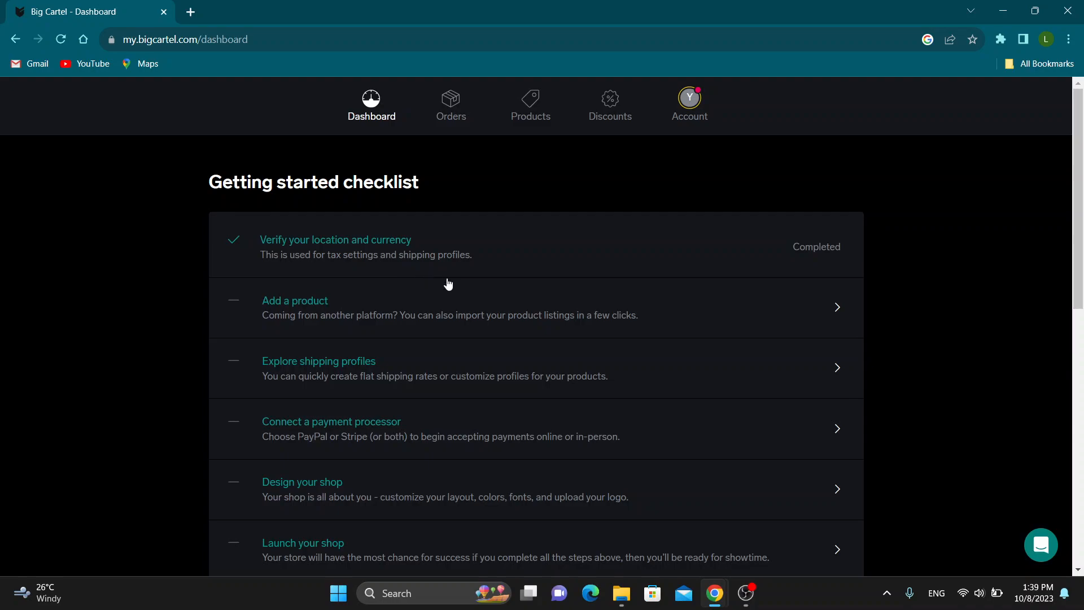
pyautogui.moveTo(714, 170)
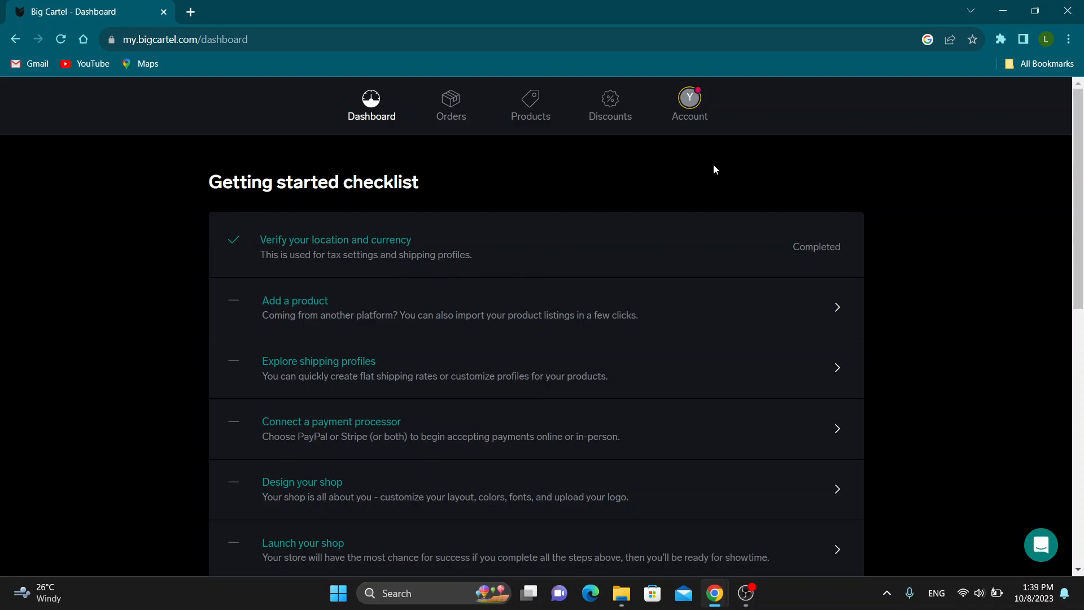
pyautogui.moveTo(717, 168)
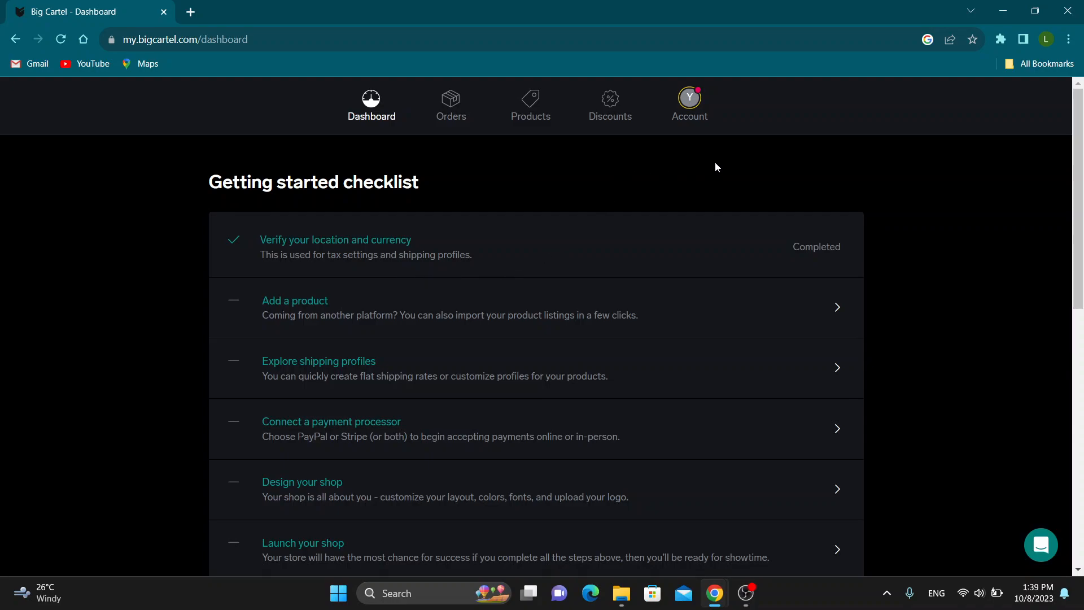
pyautogui.scroll(-3)
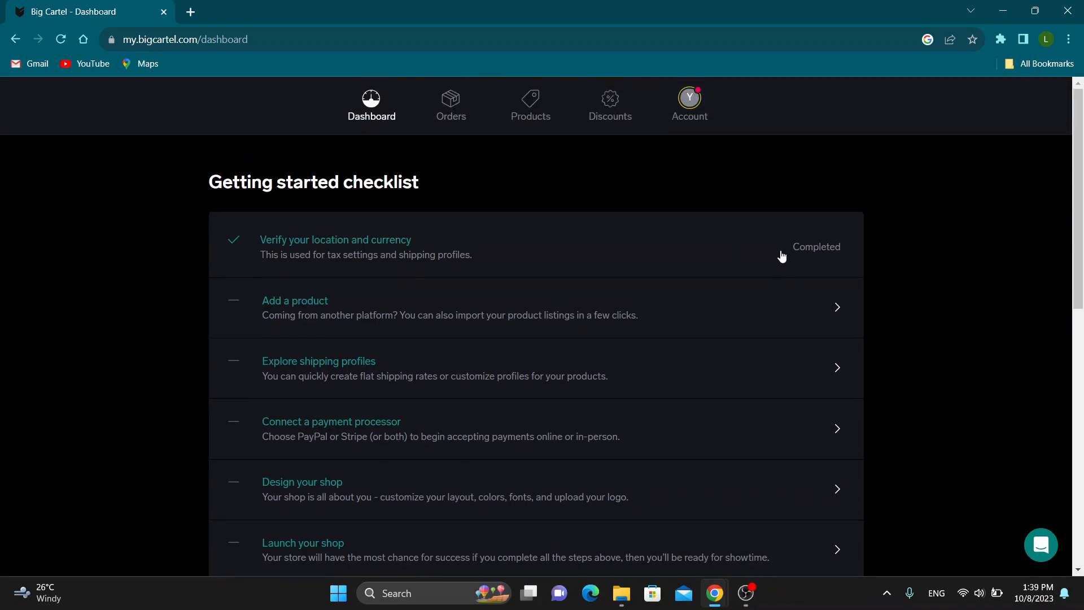
pyautogui.moveTo(591, 242)
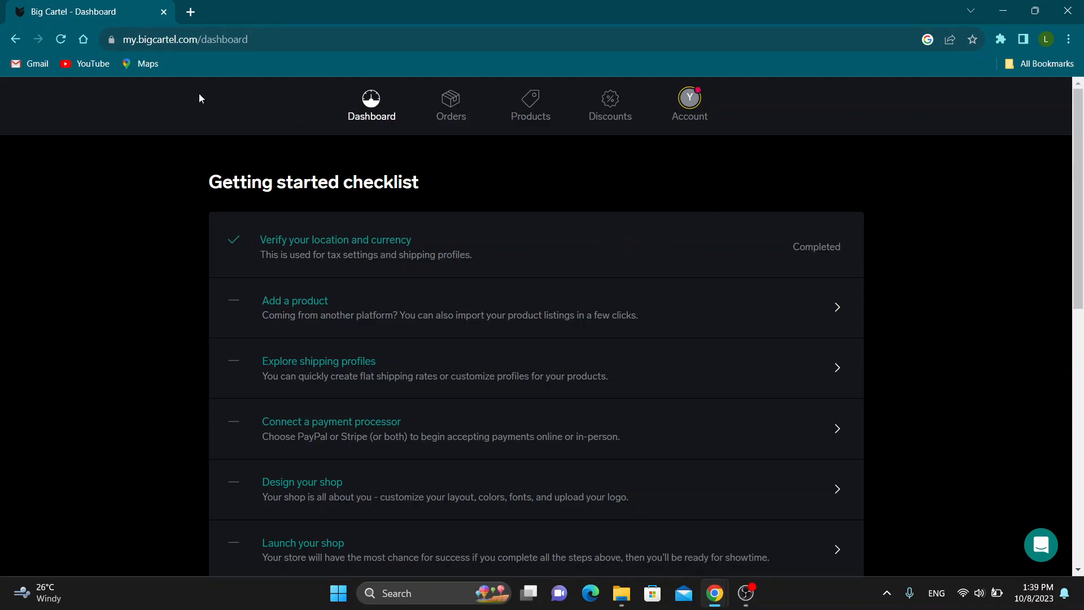
pyautogui.moveTo(840, 236)
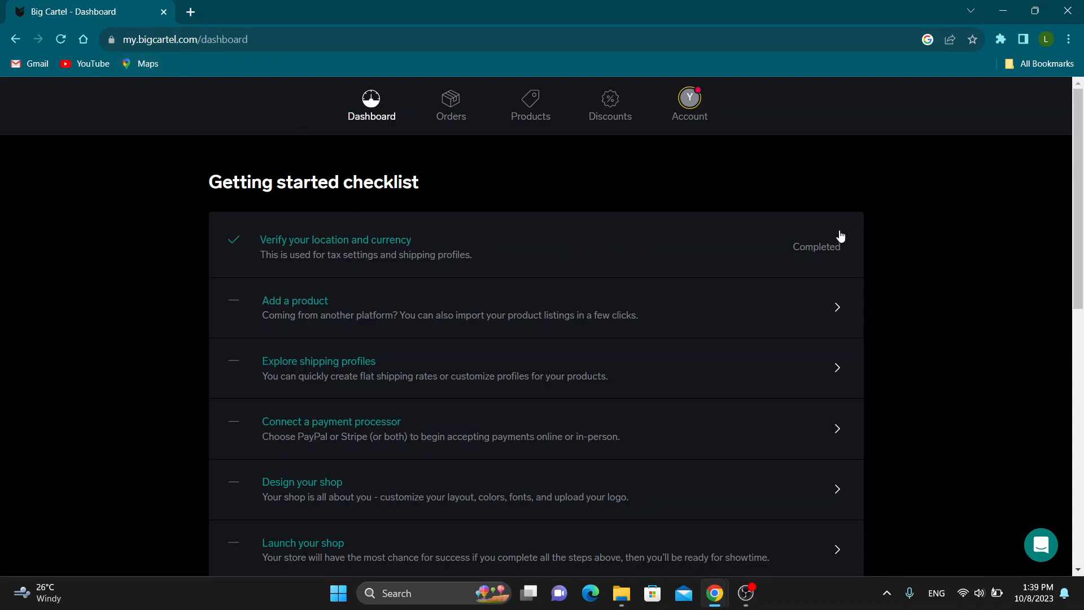
pyautogui.moveTo(842, 100)
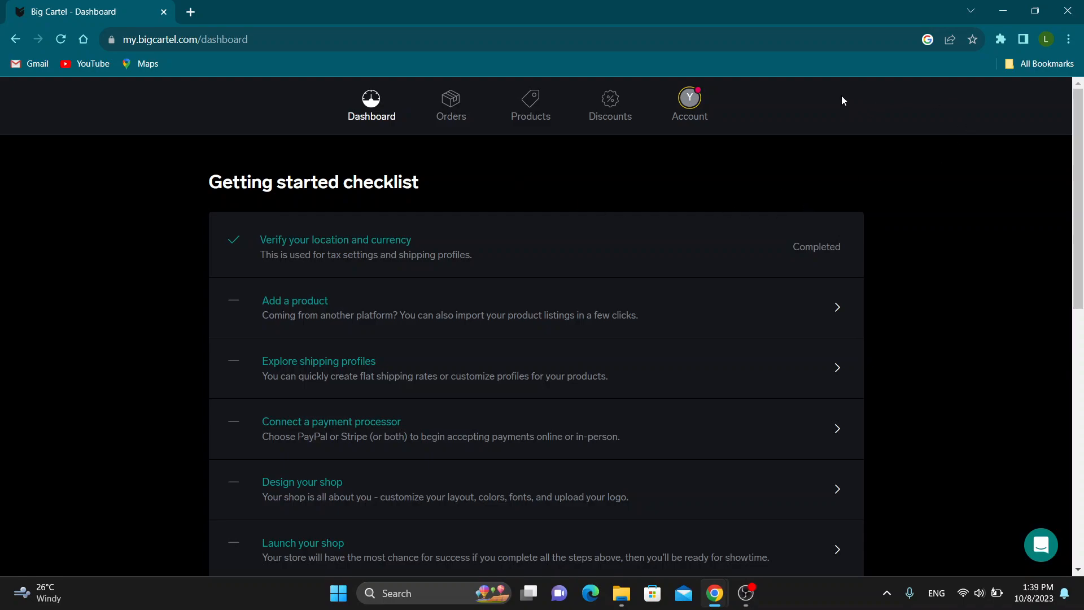
pyautogui.moveTo(906, 337)
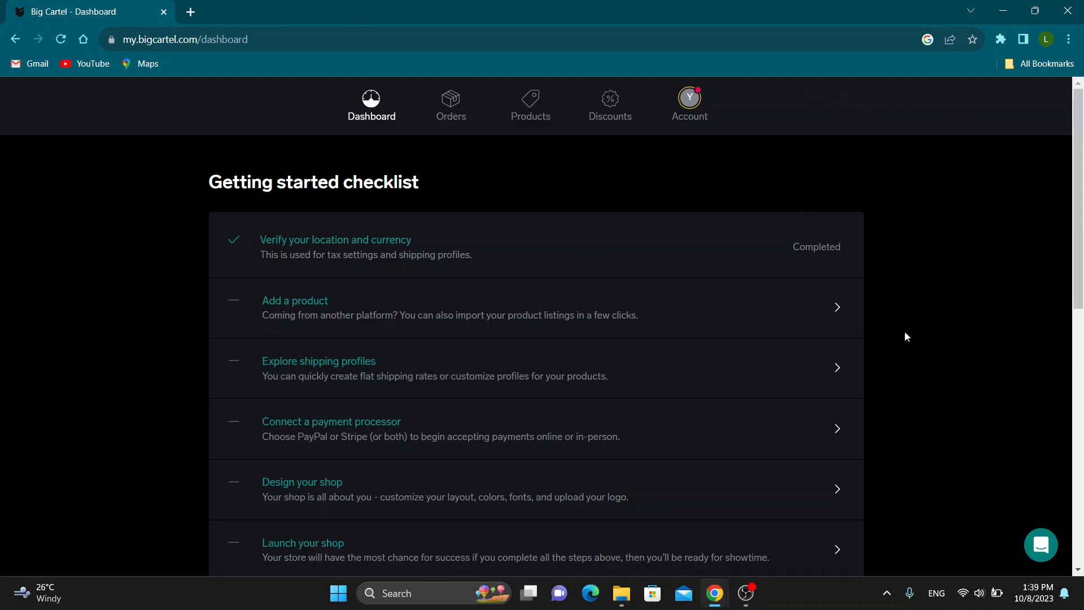
pyautogui.moveTo(288, 103)
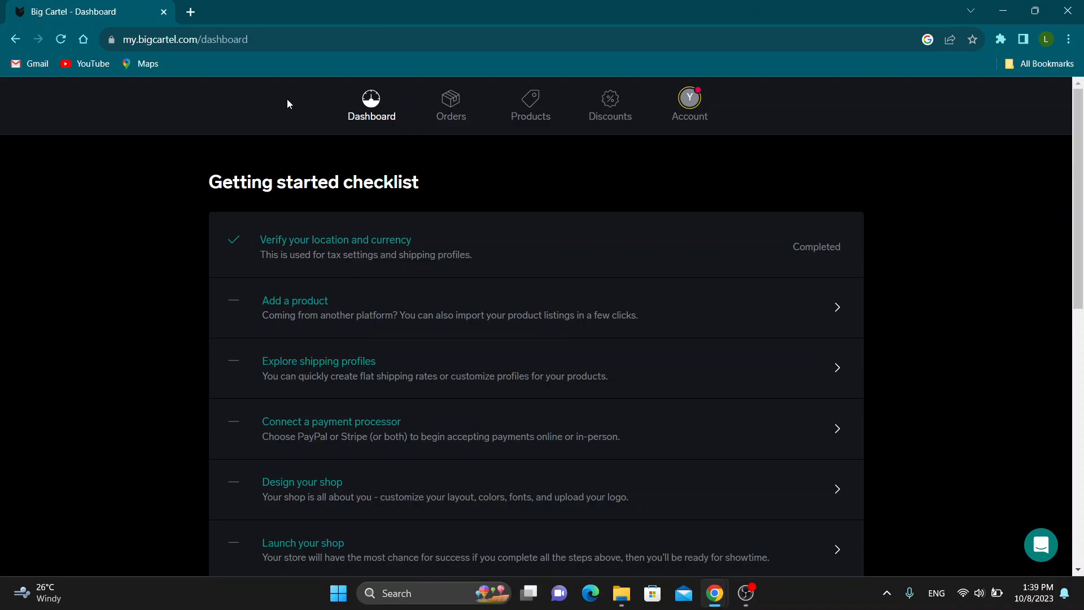
pyautogui.moveTo(606, 290)
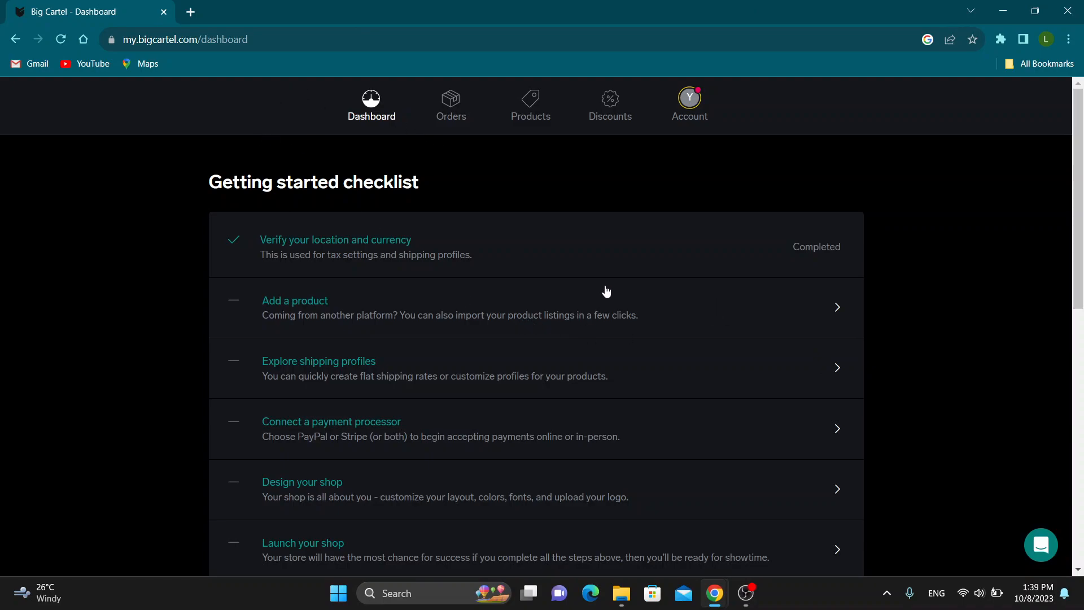
pyautogui.moveTo(455, 284)
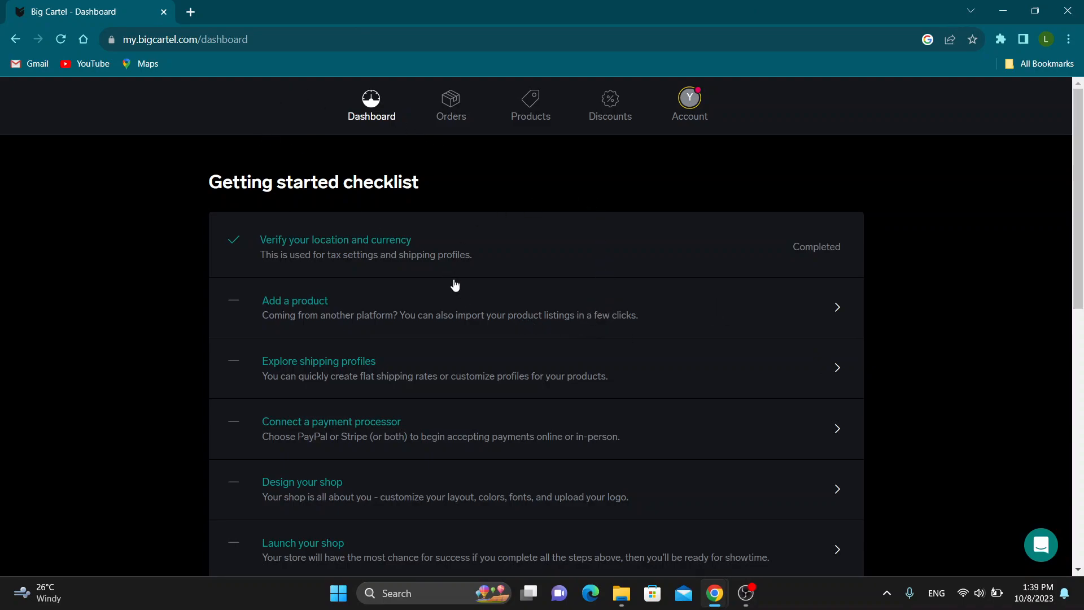
pyautogui.moveTo(570, 187)
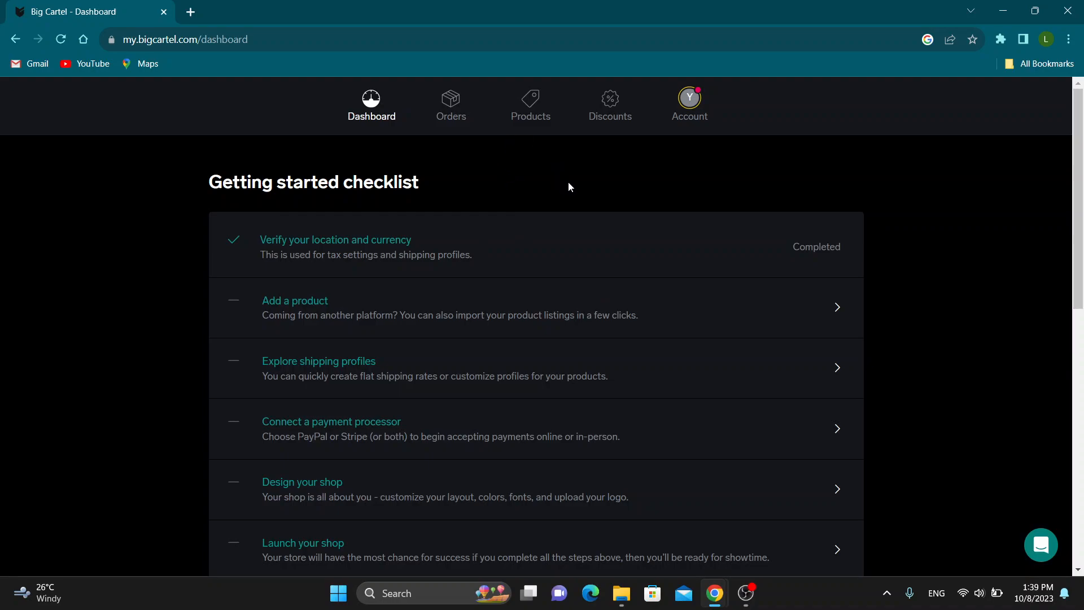
pyautogui.moveTo(747, 159)
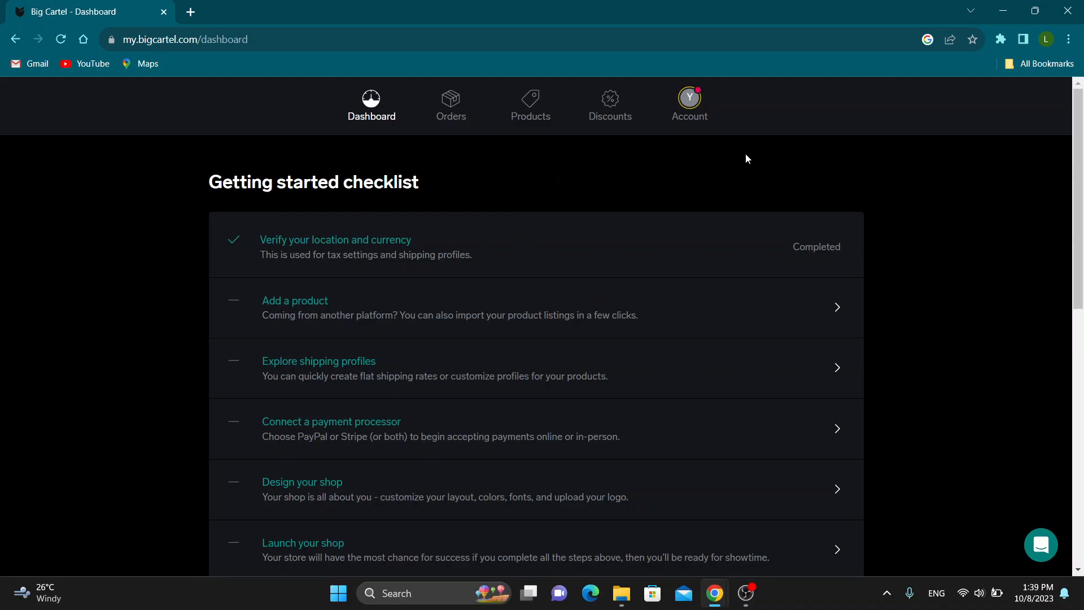
pyautogui.moveTo(685, 182)
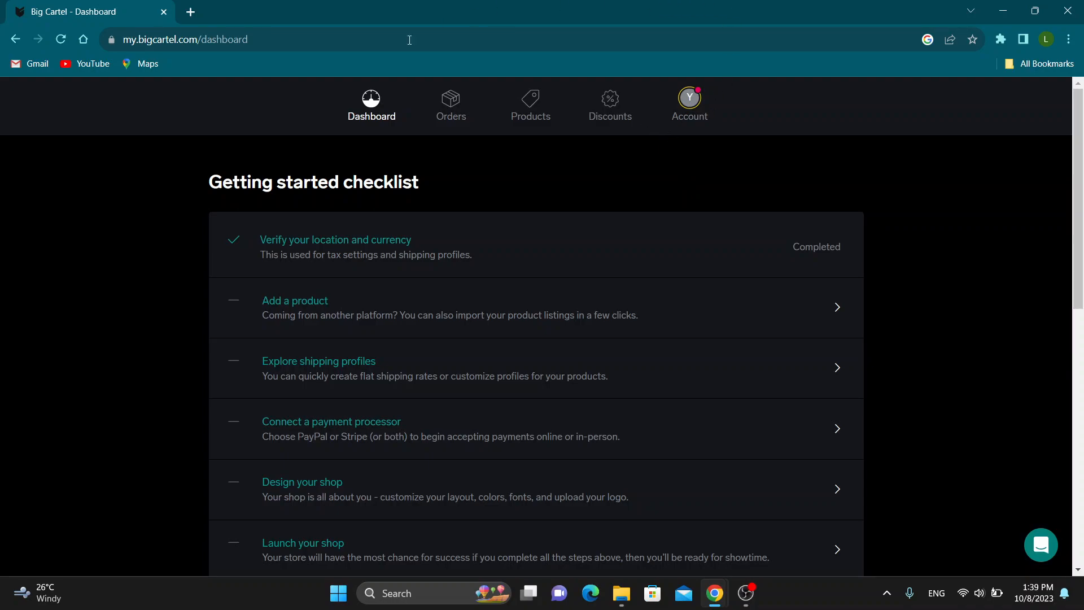
pyautogui.moveTo(396, 130)
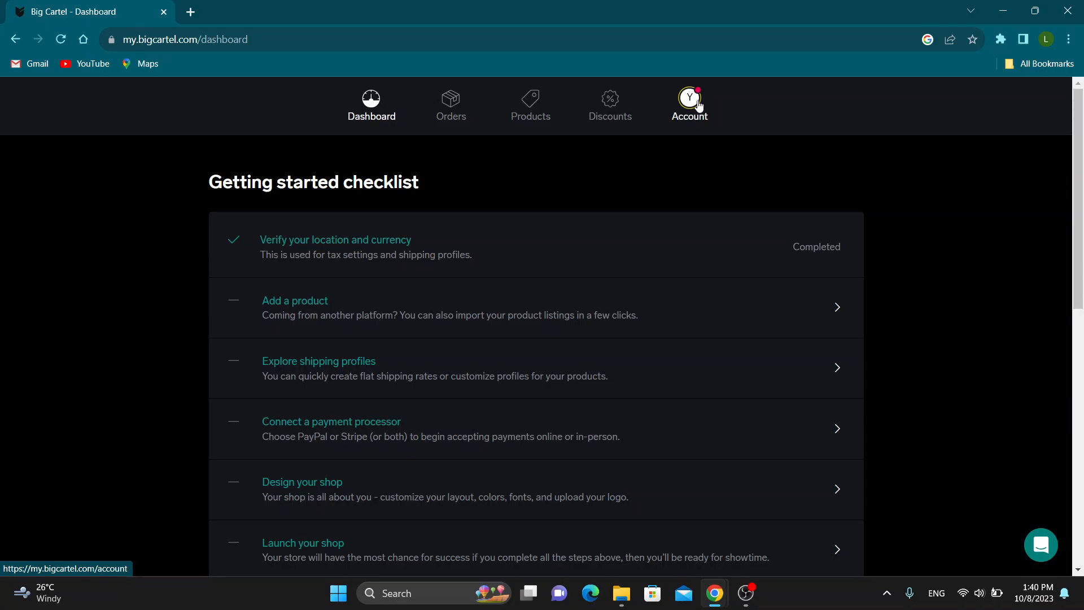
pyautogui.click(689, 104)
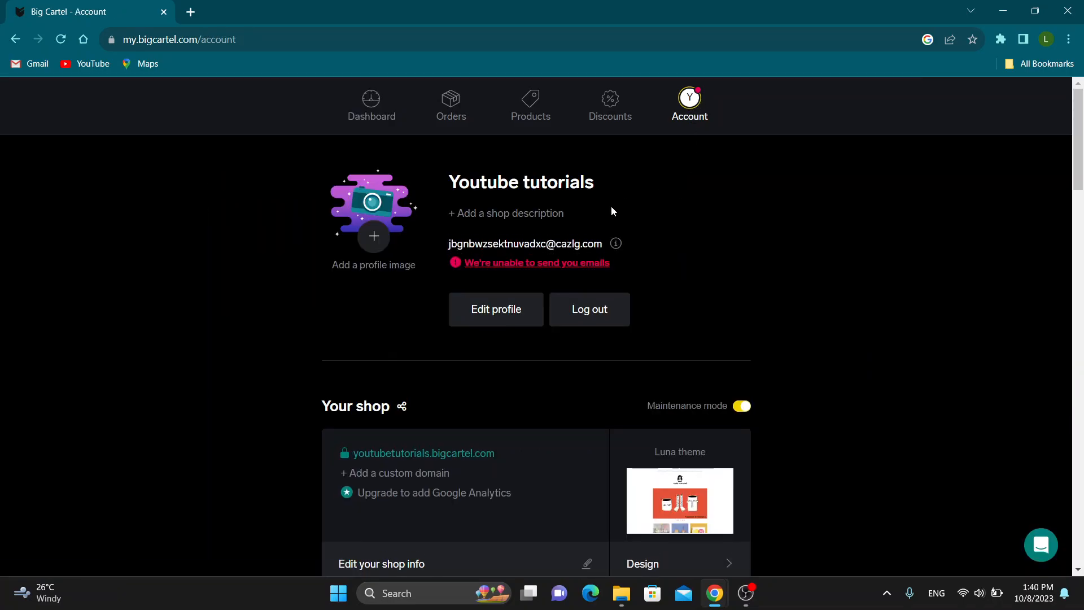
pyautogui.moveTo(560, 170)
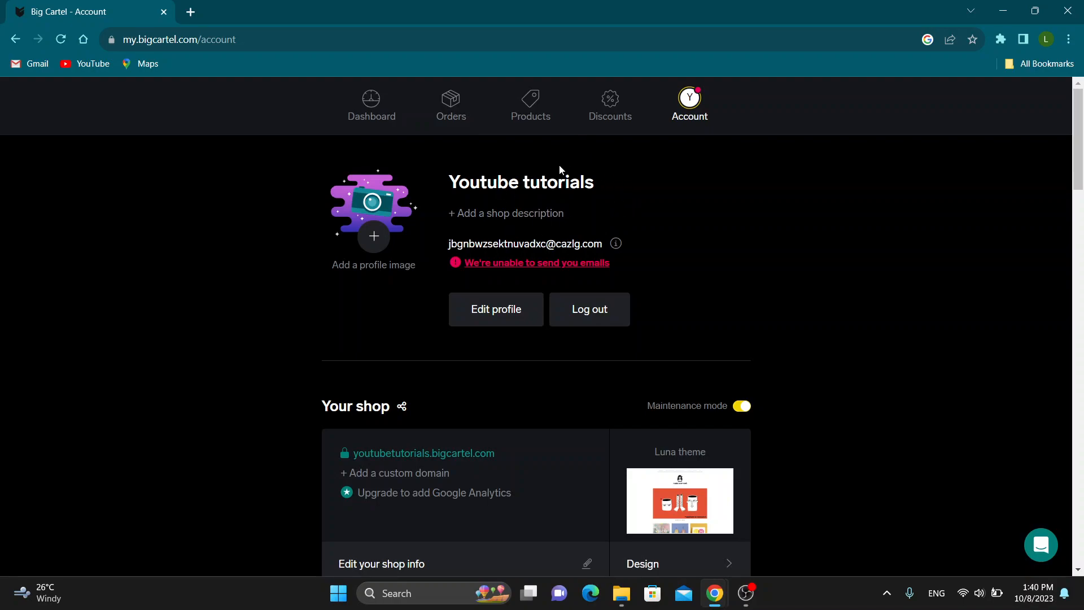
pyautogui.scroll(-3)
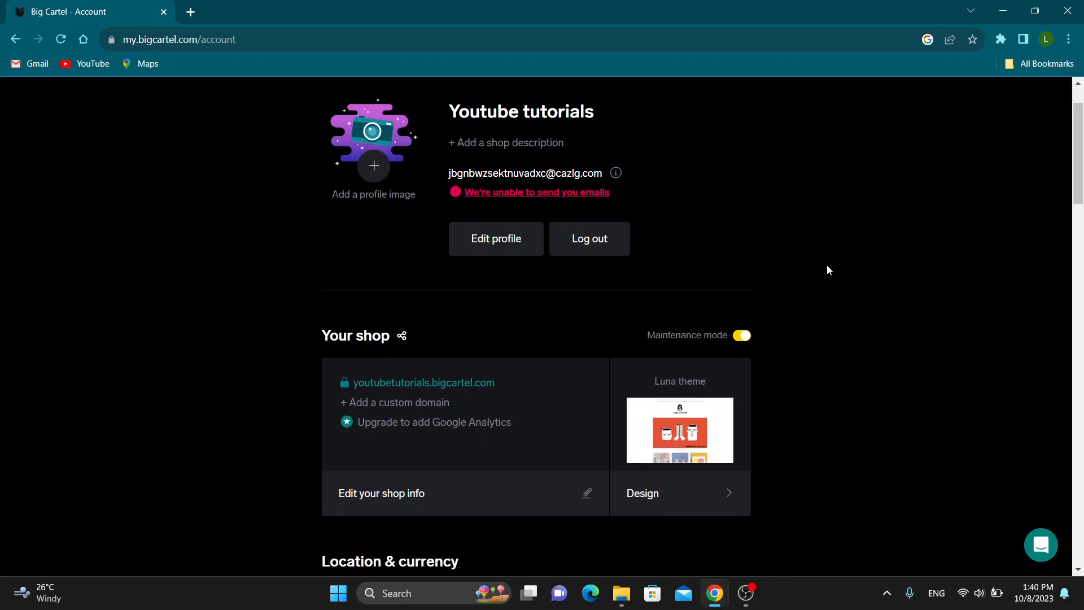
pyautogui.scroll(-3)
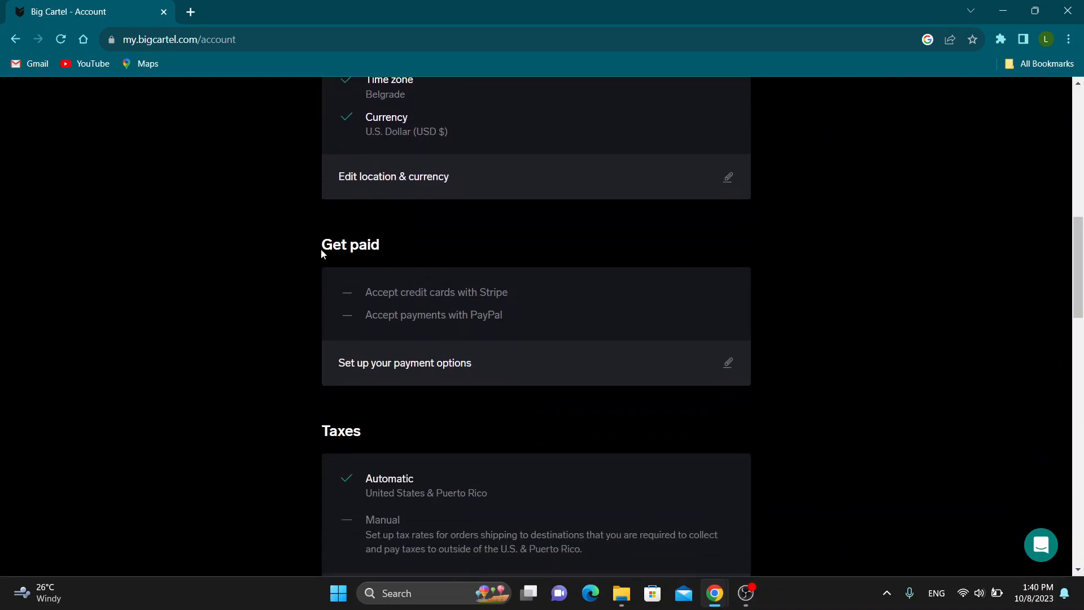
pyautogui.moveTo(400, 286)
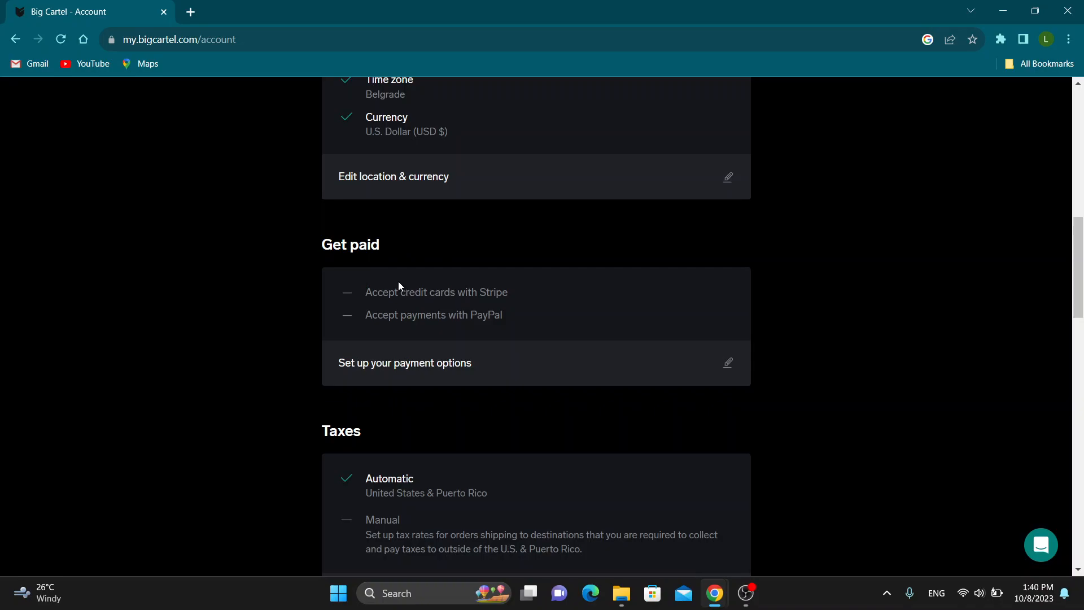
pyautogui.moveTo(413, 289)
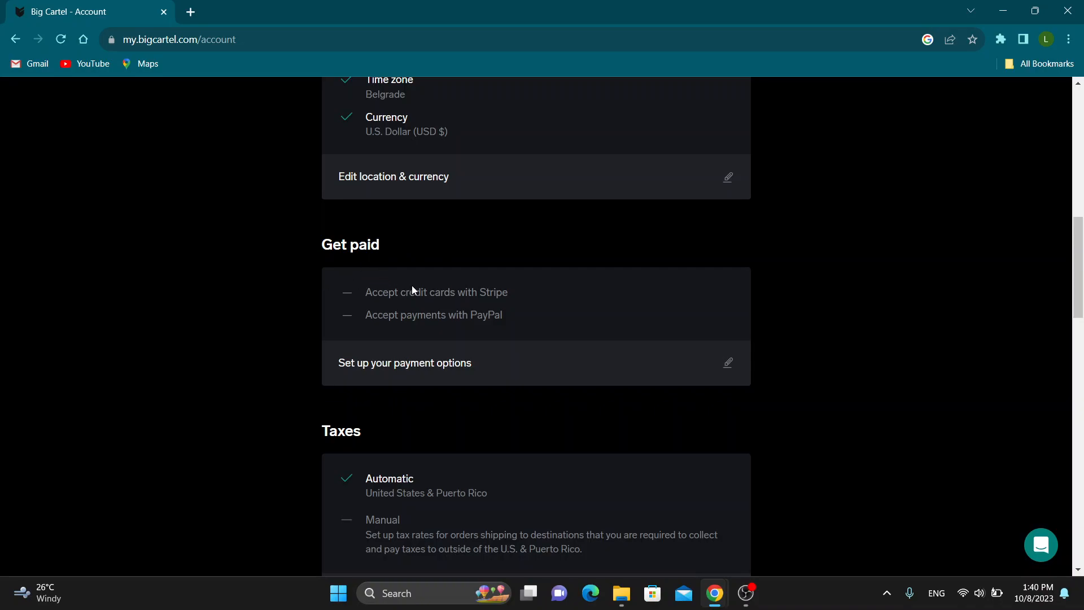
pyautogui.moveTo(533, 296)
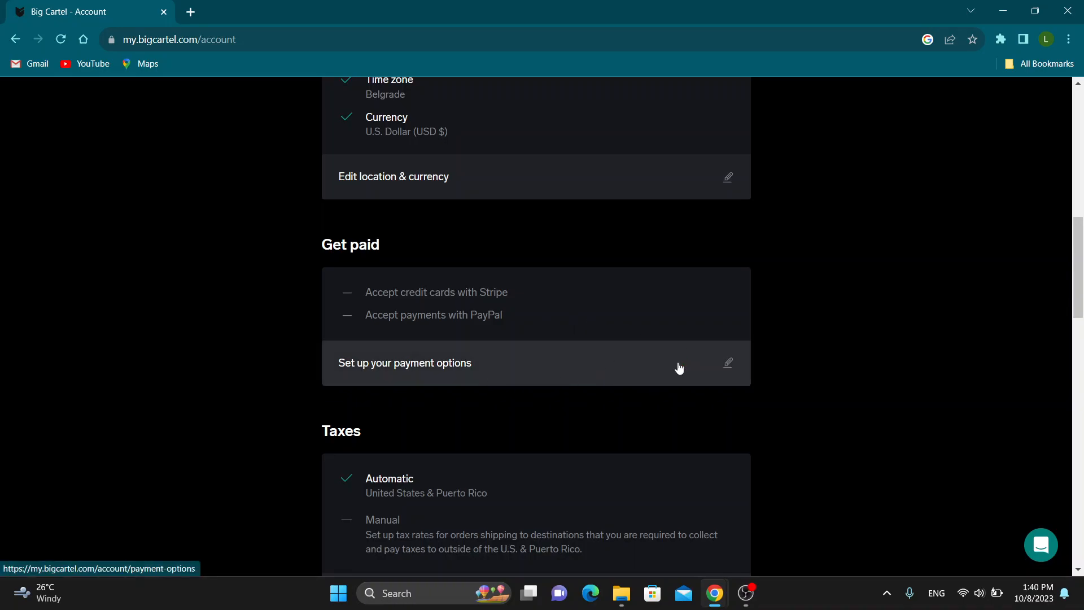
# Review the Stripe and PayPal cards on the payment setup page, then return to the Dashboard
pyautogui.click(405, 362)
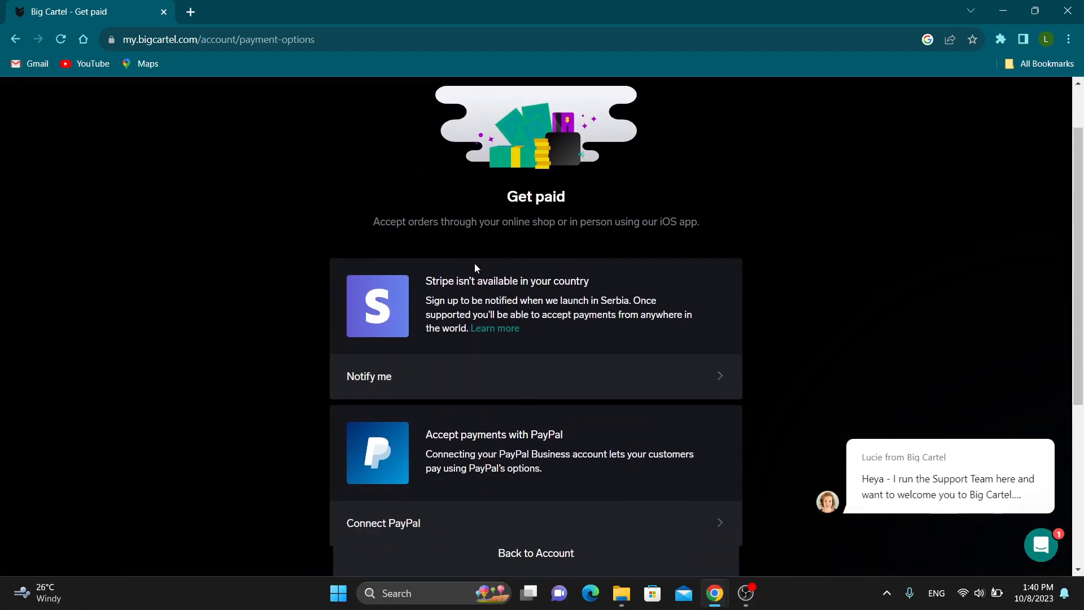
pyautogui.scroll(-3)
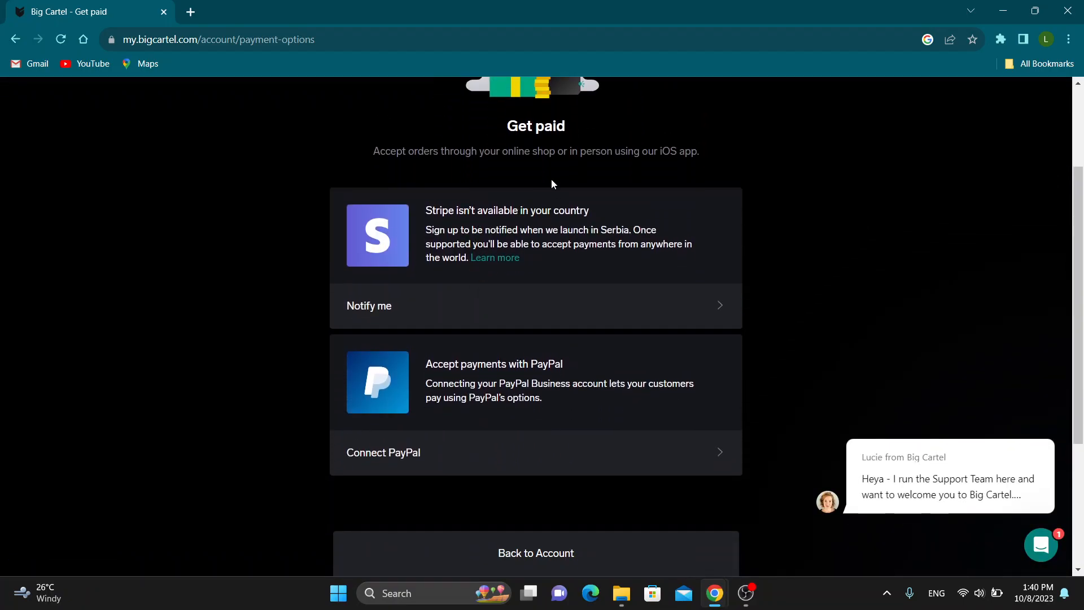
pyautogui.moveTo(539, 213)
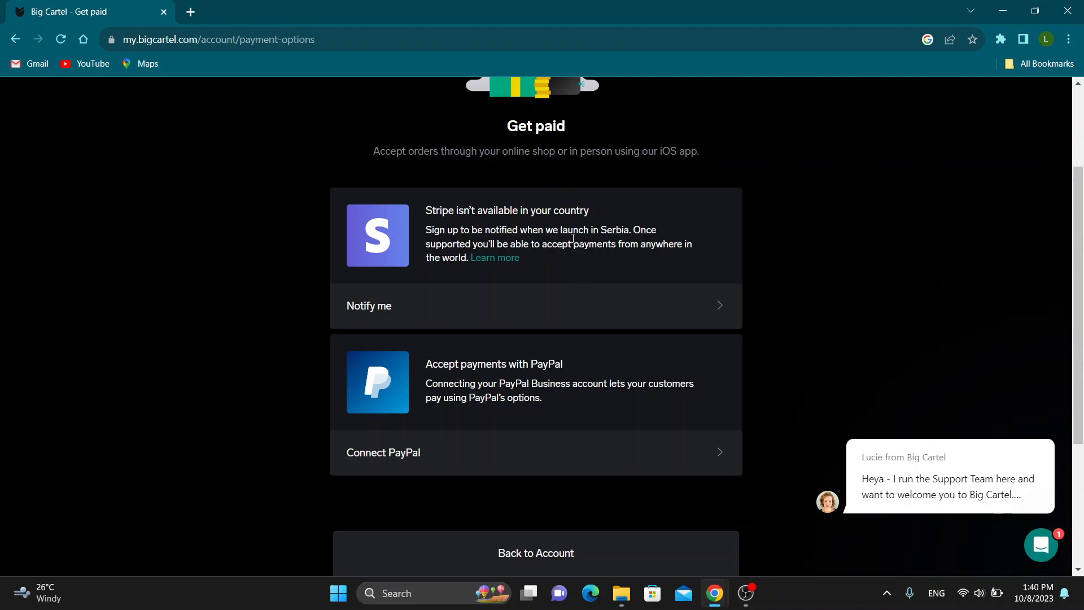
pyautogui.scroll(-3)
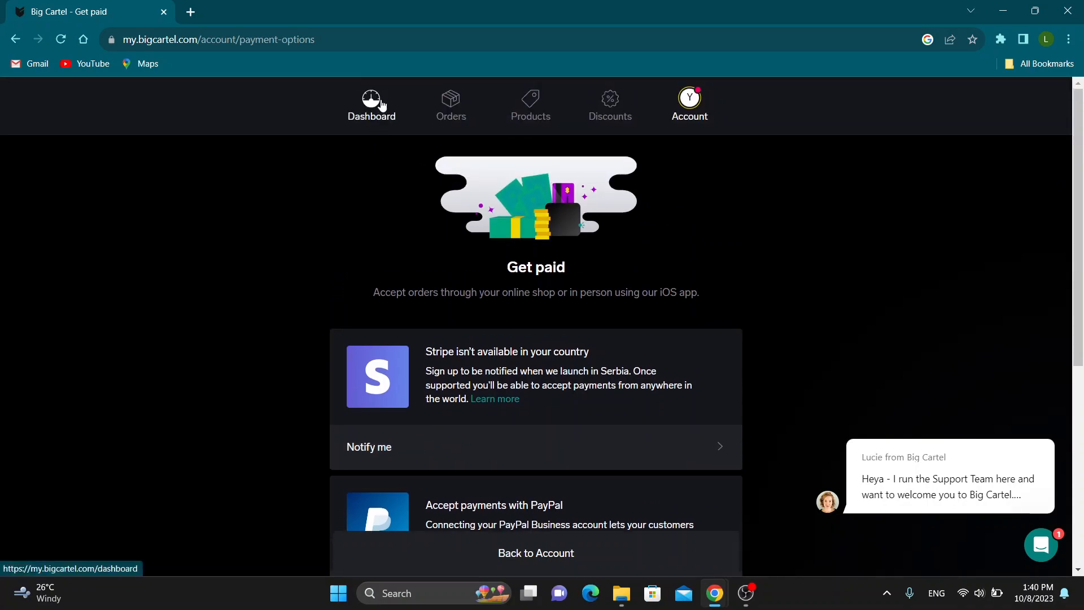
pyautogui.click(372, 105)
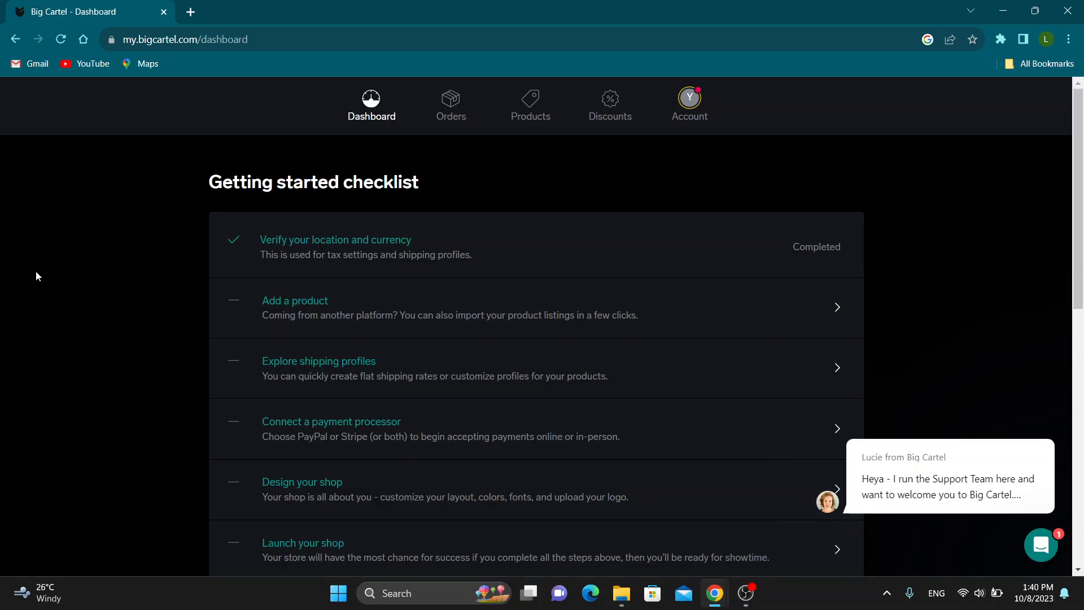
pyautogui.moveTo(31, 357)
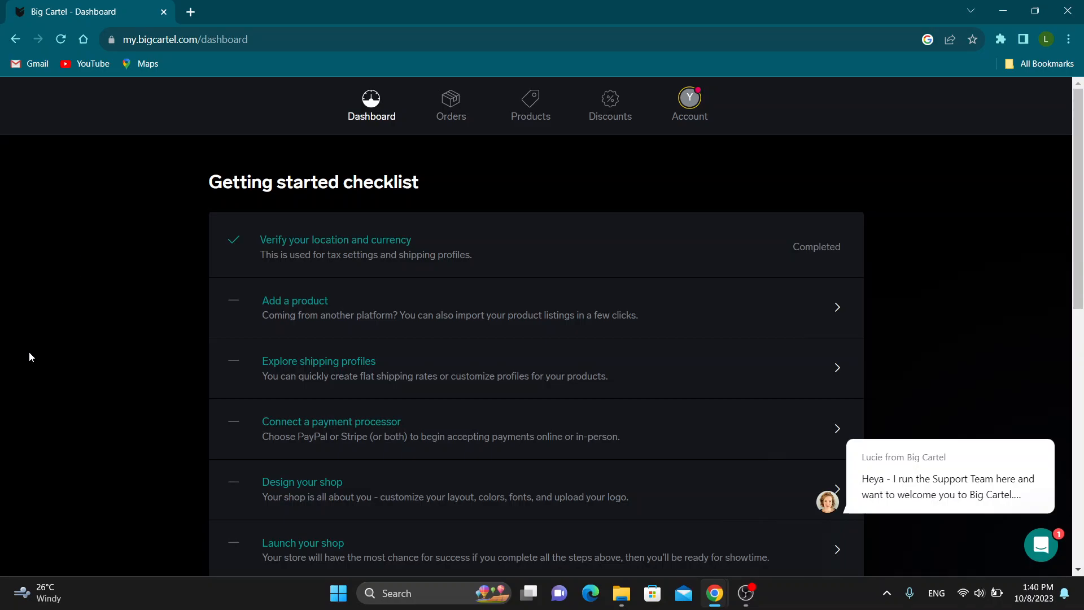